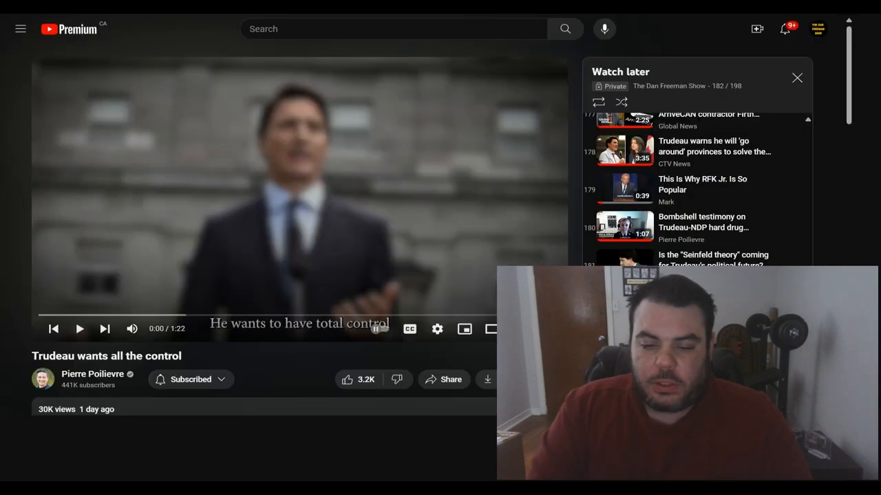
Play the 'Trudeau wants all the control' video from Watch later in fullscreen
{"action": "left_click", "coordinate": [491, 328]}
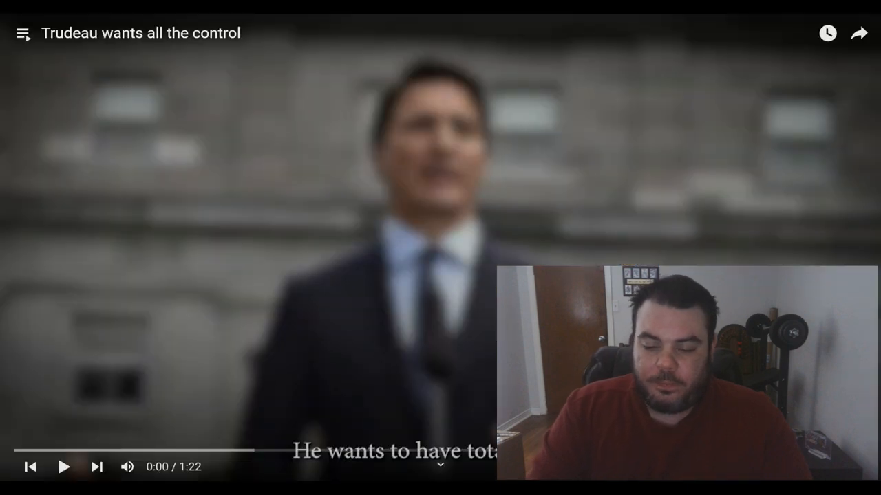
{"action": "left_click", "coordinate": [64, 466]}
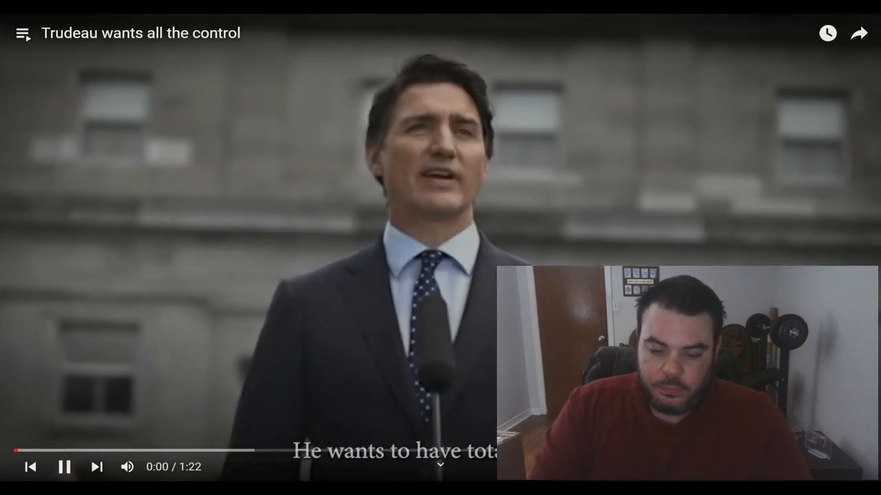